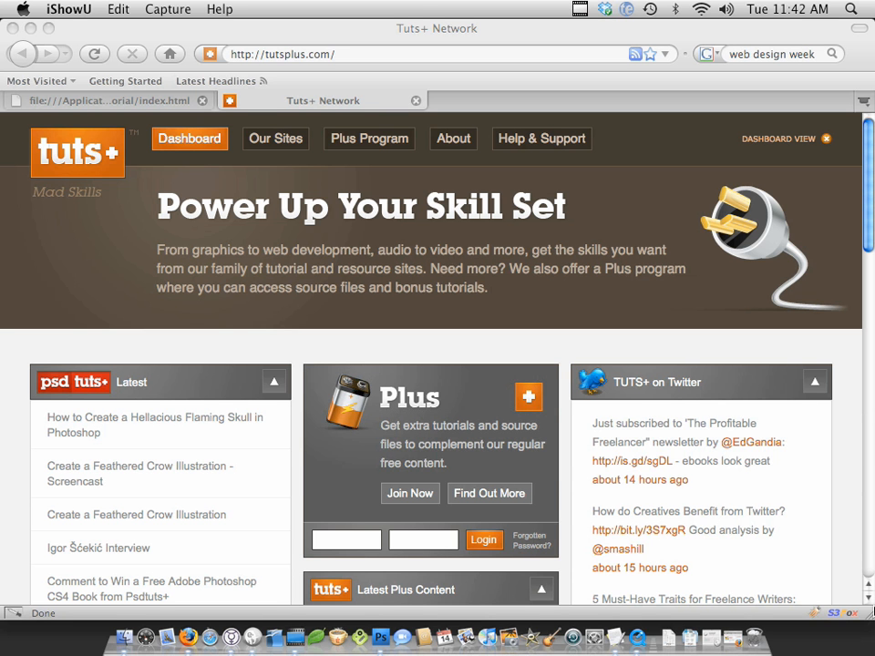
pyautogui.moveTo(422, 14)
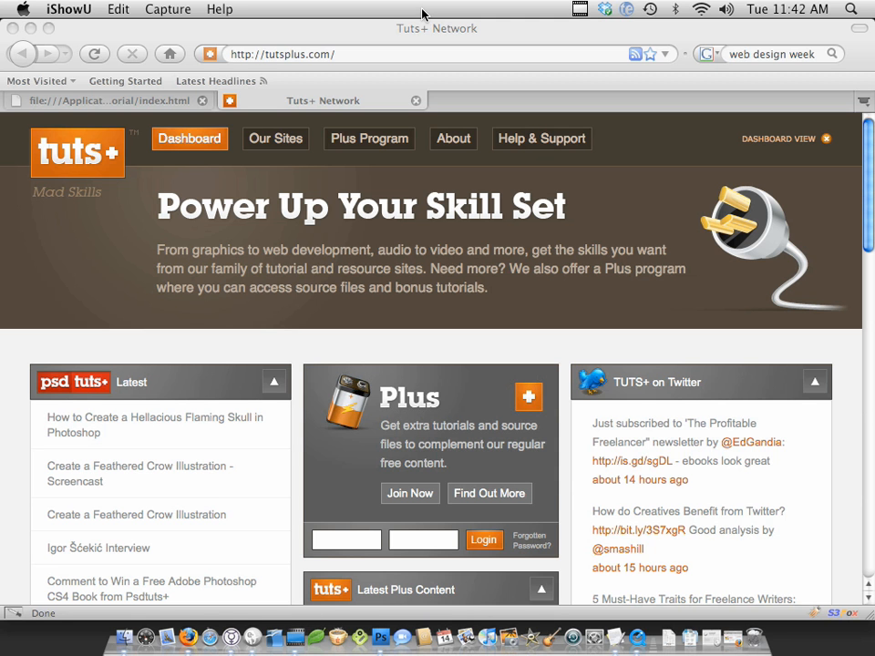
pyautogui.moveTo(380, 631)
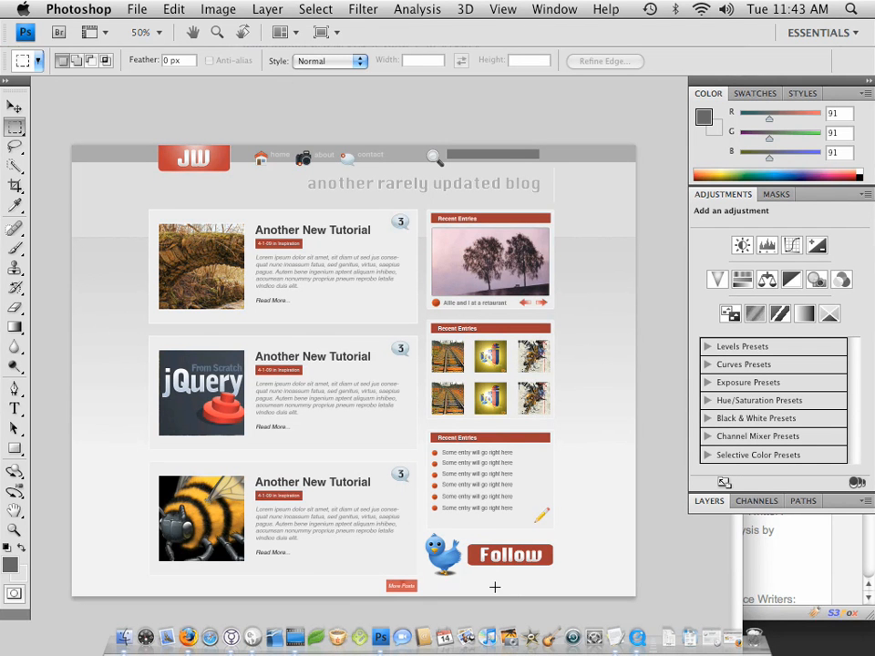
pyautogui.moveTo(364, 293)
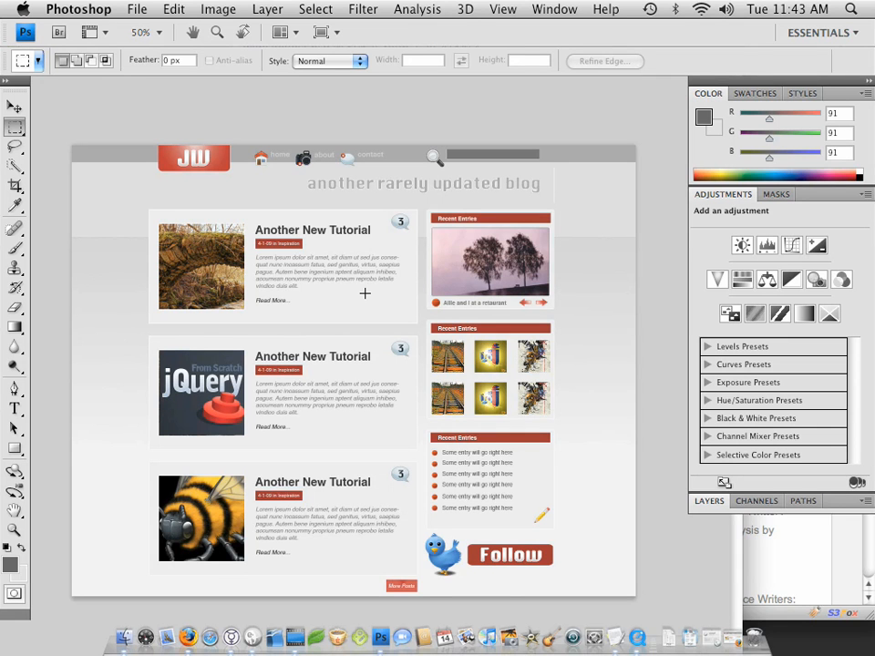
pyautogui.moveTo(643, 630)
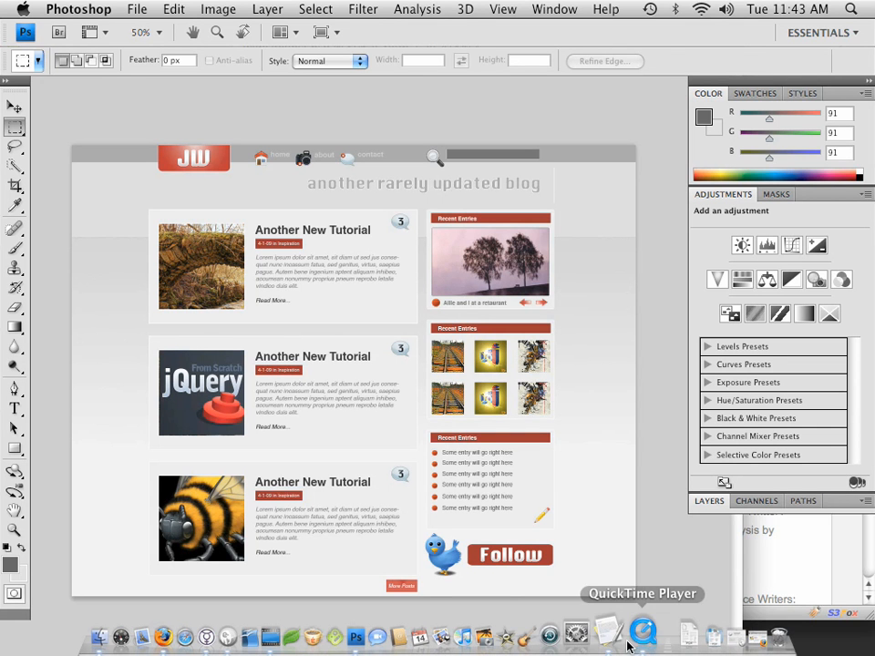
pyautogui.moveTo(714, 634)
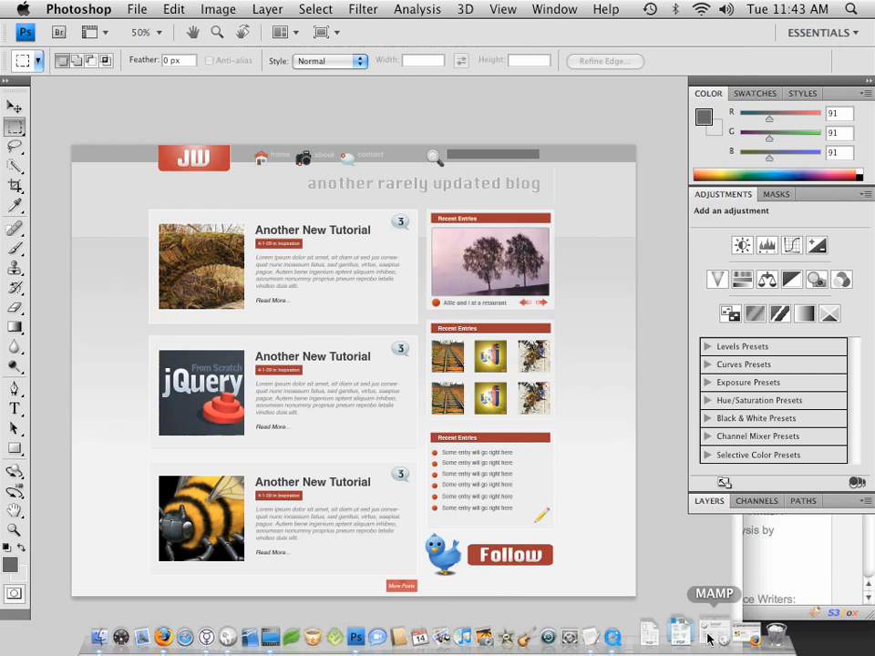
pyautogui.moveTo(613, 632)
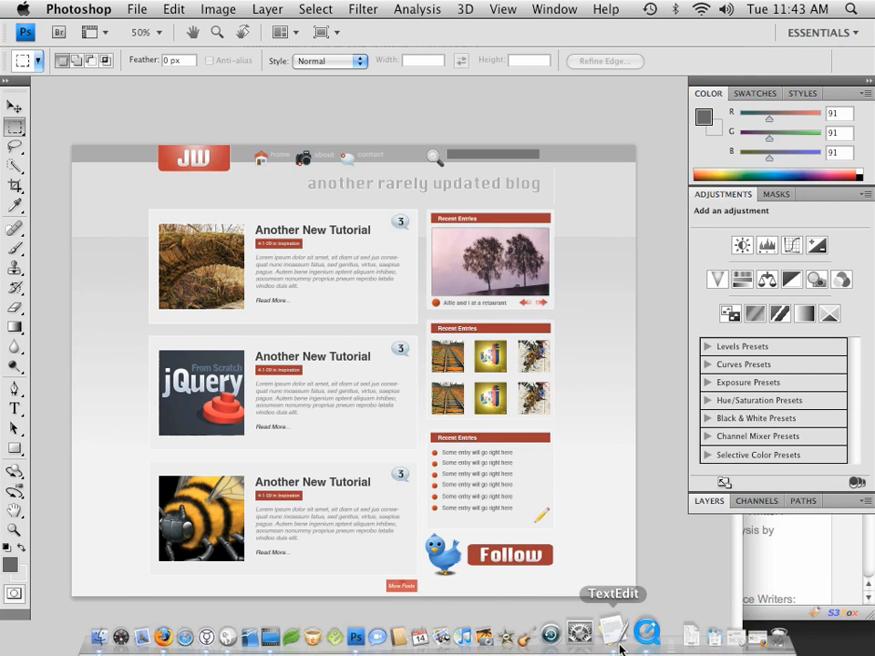
# Compare the local static HTML blog page in Firefox with the Photoshop mockup
pyautogui.click(164, 635)
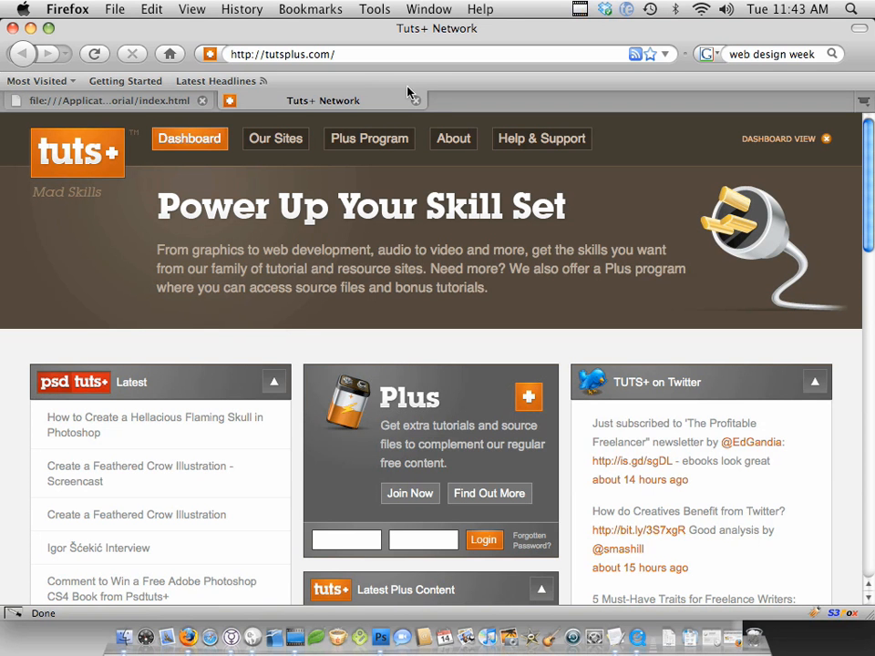
pyautogui.click(114, 100)
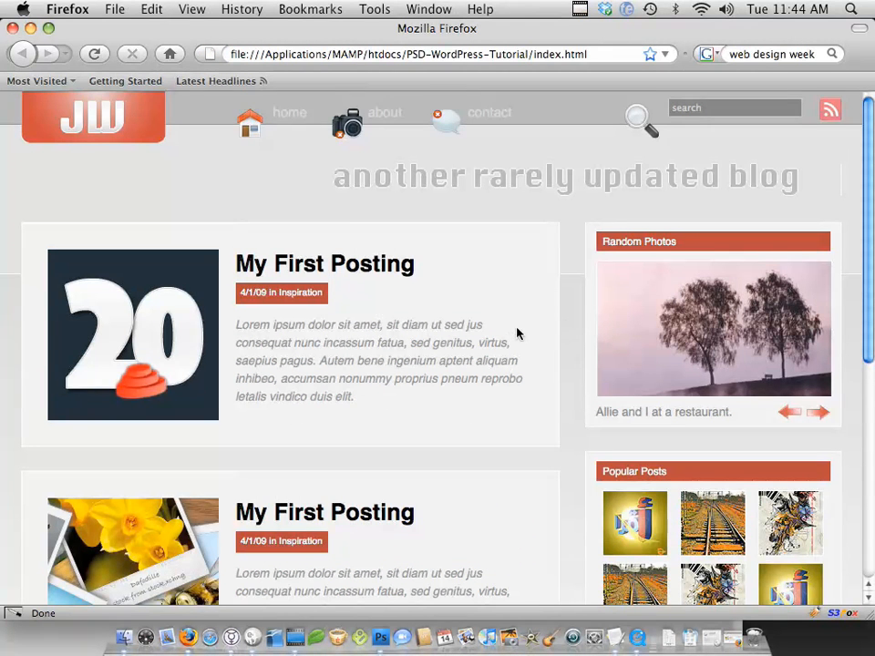
pyautogui.moveTo(520, 374)
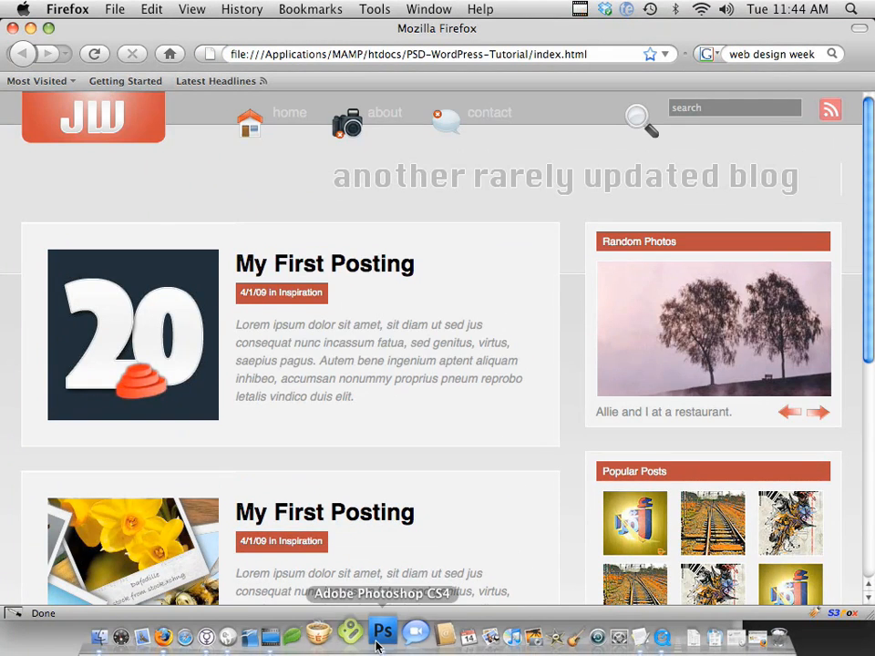
pyautogui.click(382, 630)
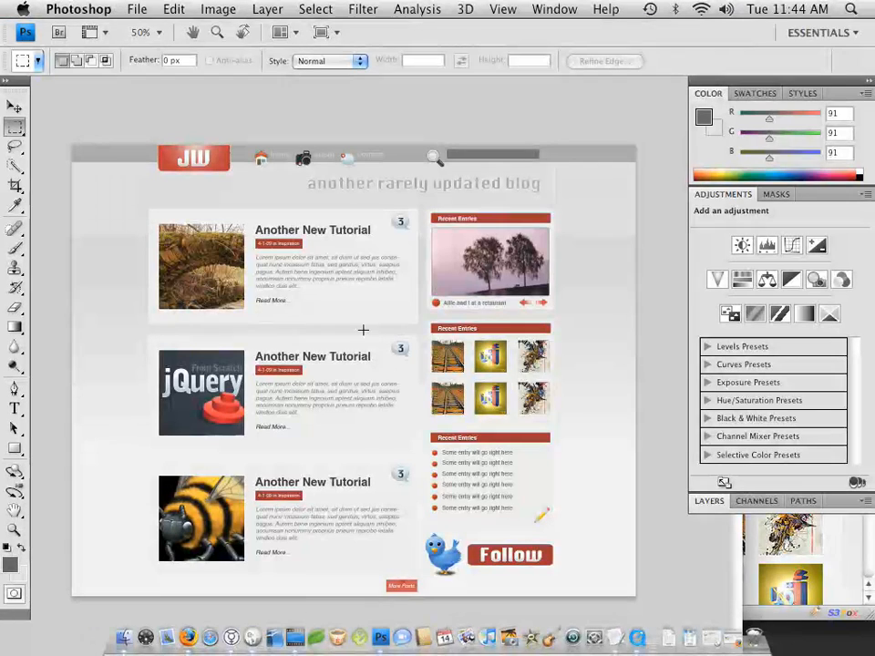
pyautogui.moveTo(192, 632)
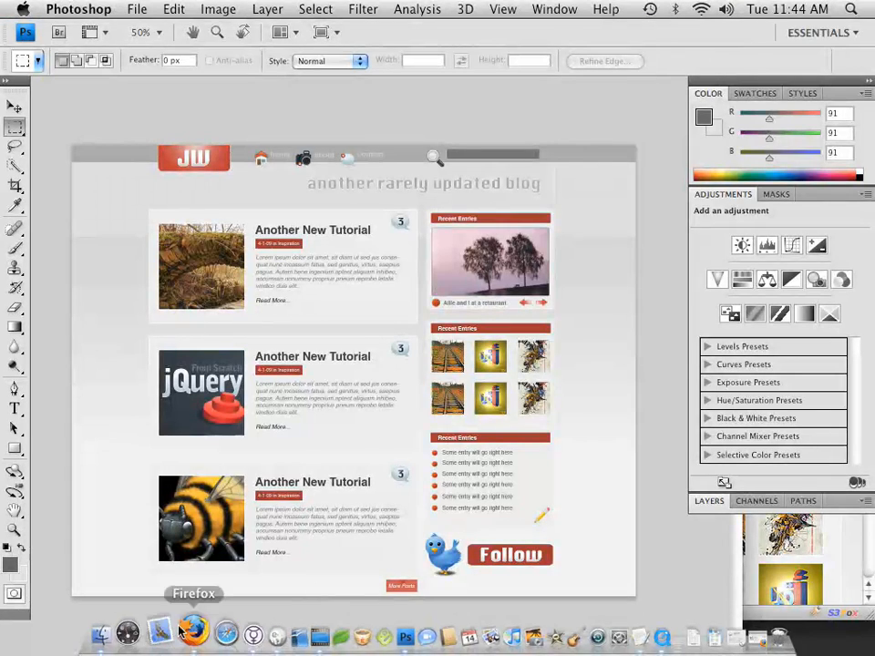
pyautogui.click(192, 632)
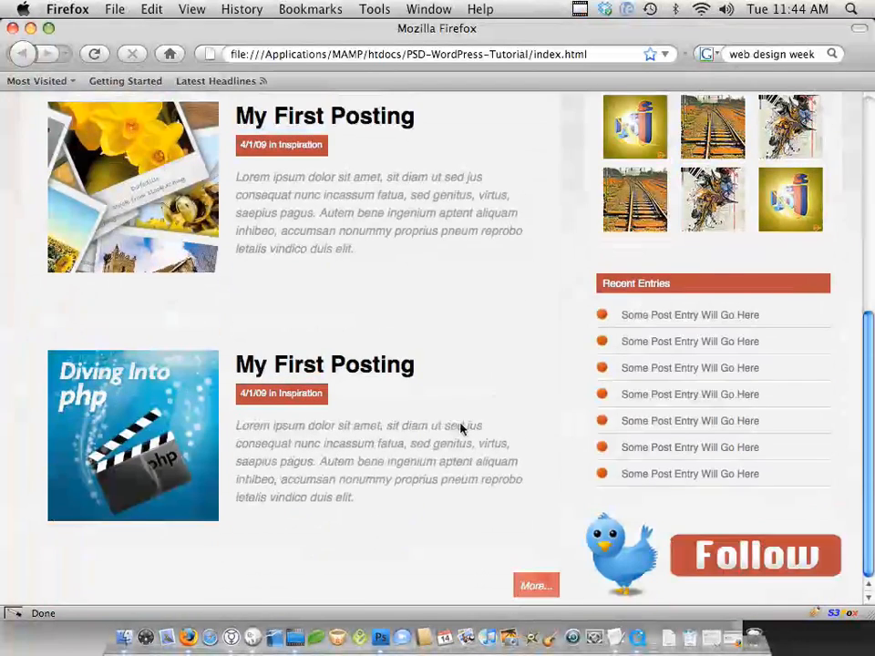
pyautogui.moveTo(695, 438)
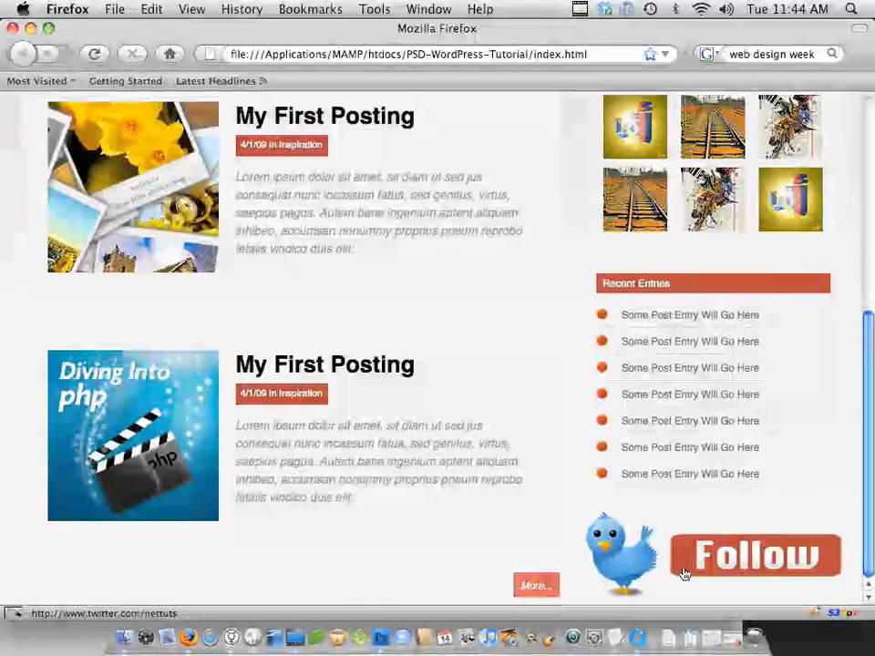
pyautogui.scroll(3)
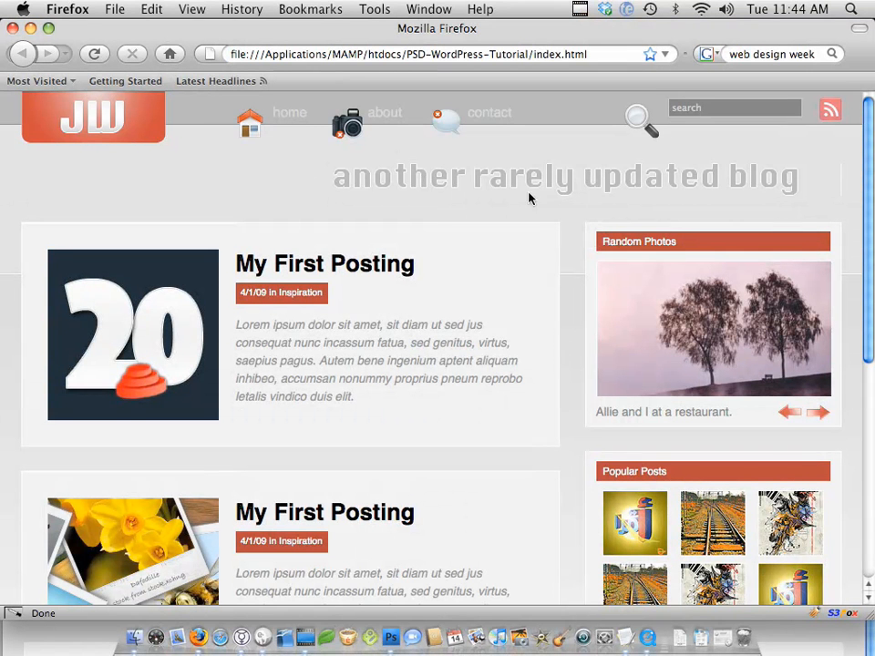
pyautogui.moveTo(574, 108)
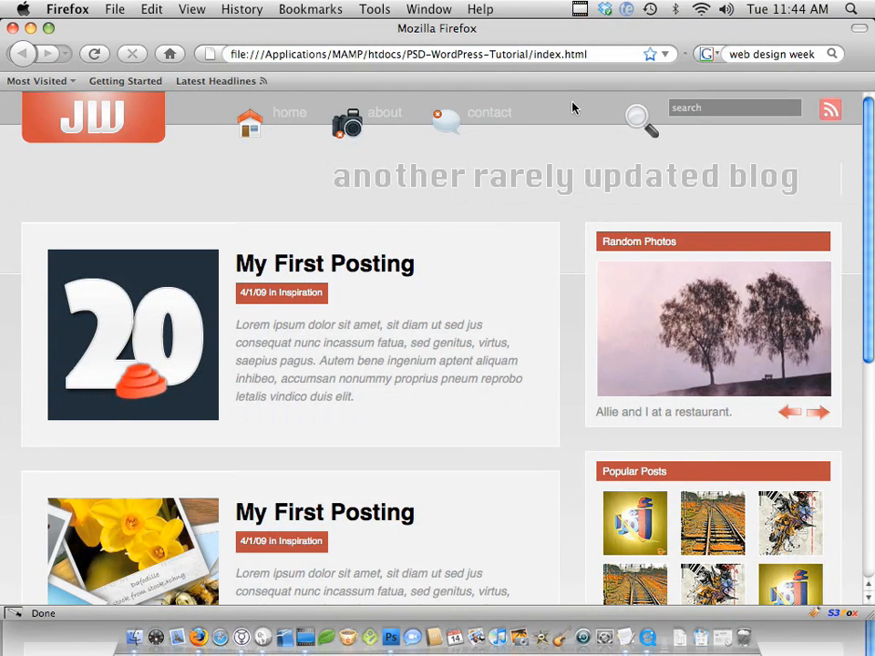
pyautogui.moveTo(533, 647)
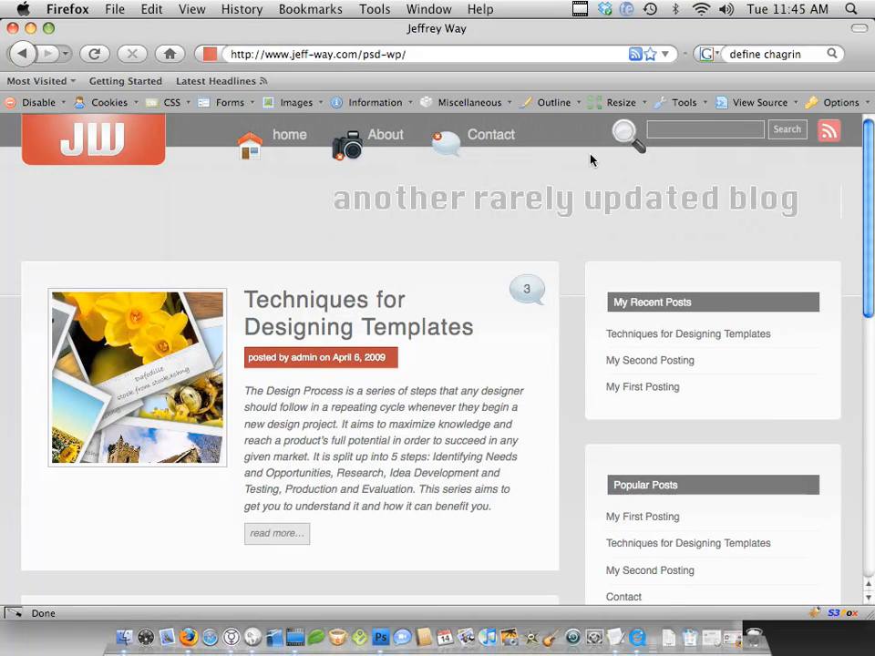
pyautogui.moveTo(550, 294)
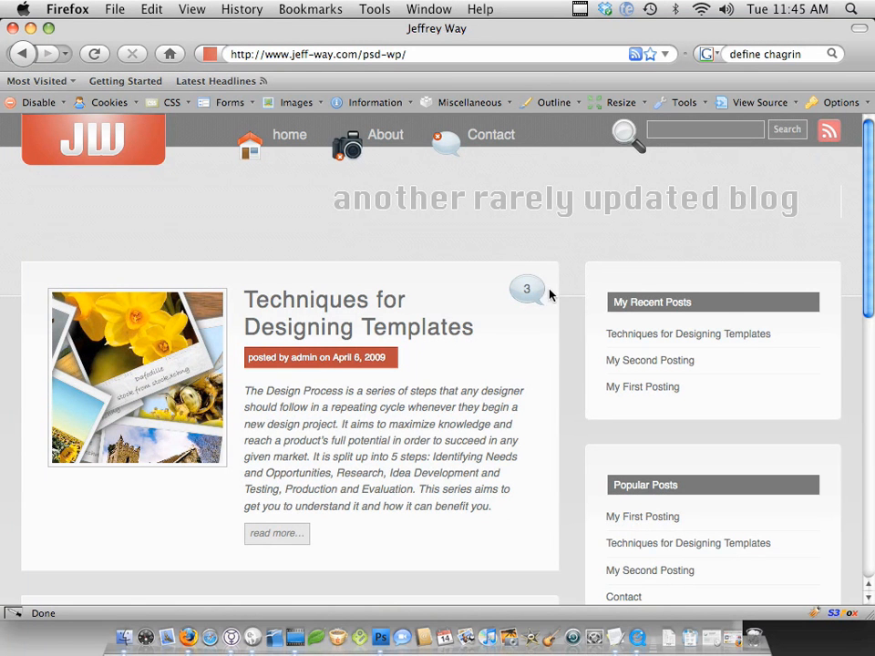
pyautogui.moveTo(621, 259)
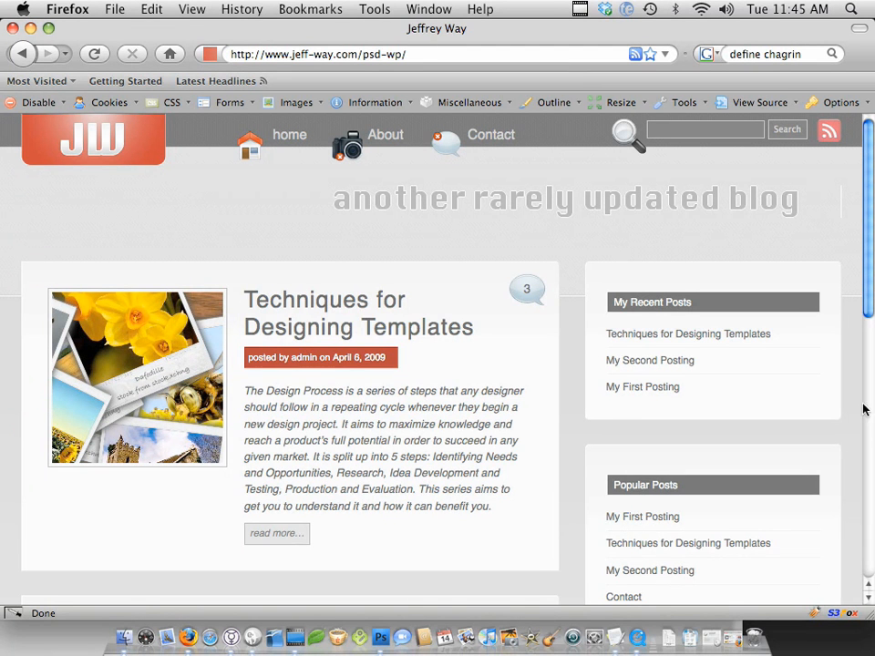
pyautogui.moveTo(836, 276)
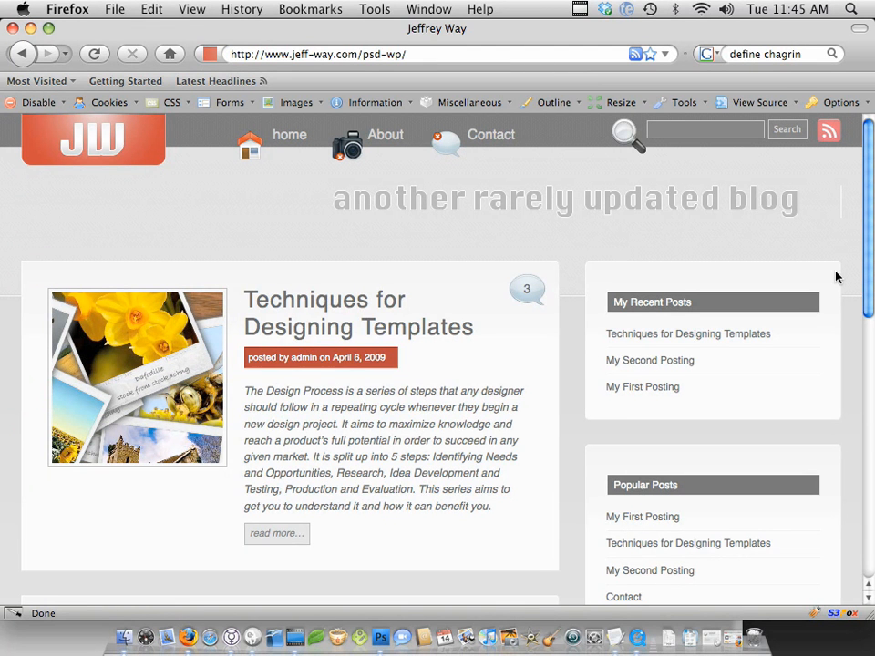
# Show the next Flickr widget photo and load the posts tagged 'general'
pyautogui.scroll(-3)
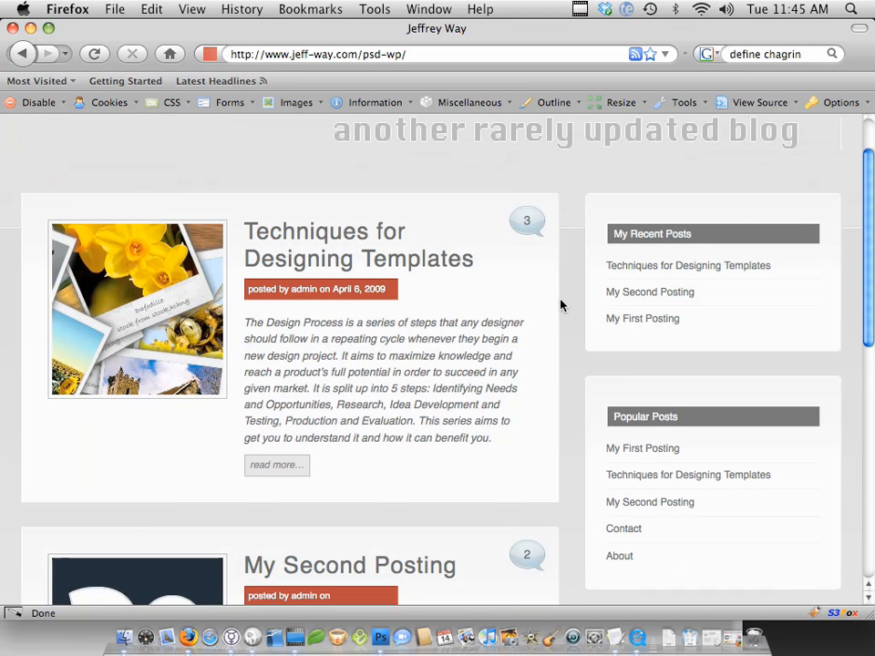
pyautogui.scroll(3)
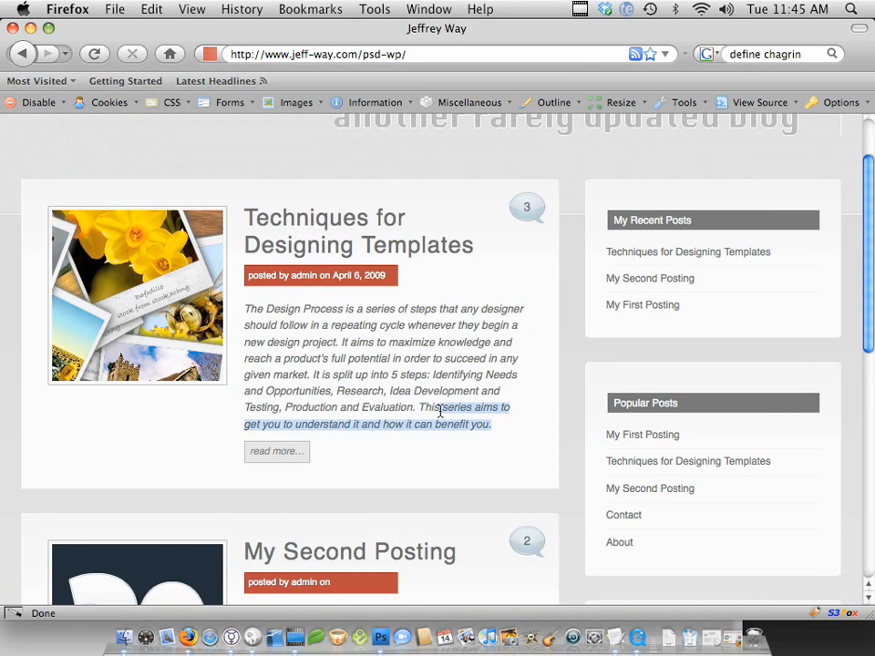
pyautogui.scroll(-3)
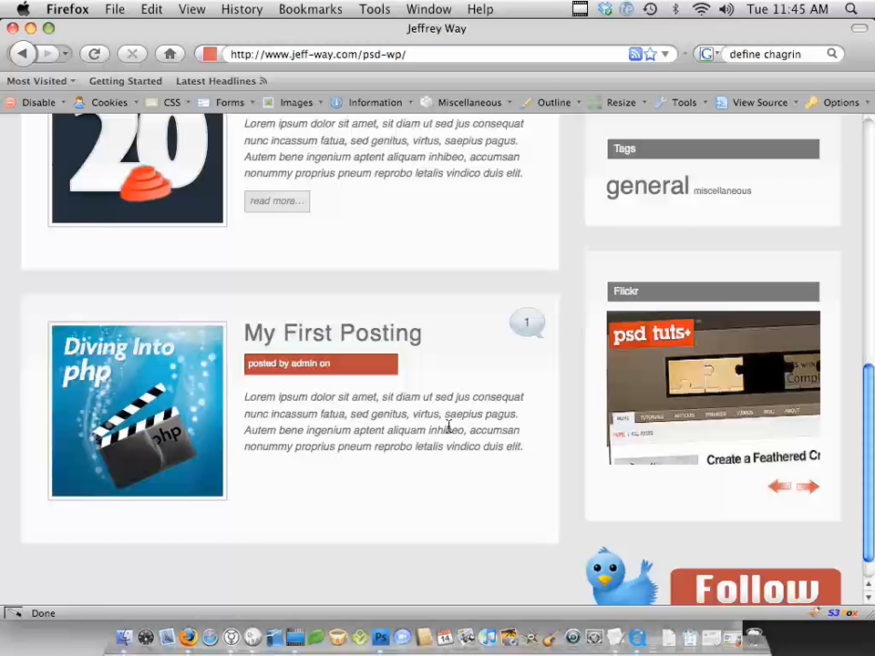
pyautogui.click(805, 486)
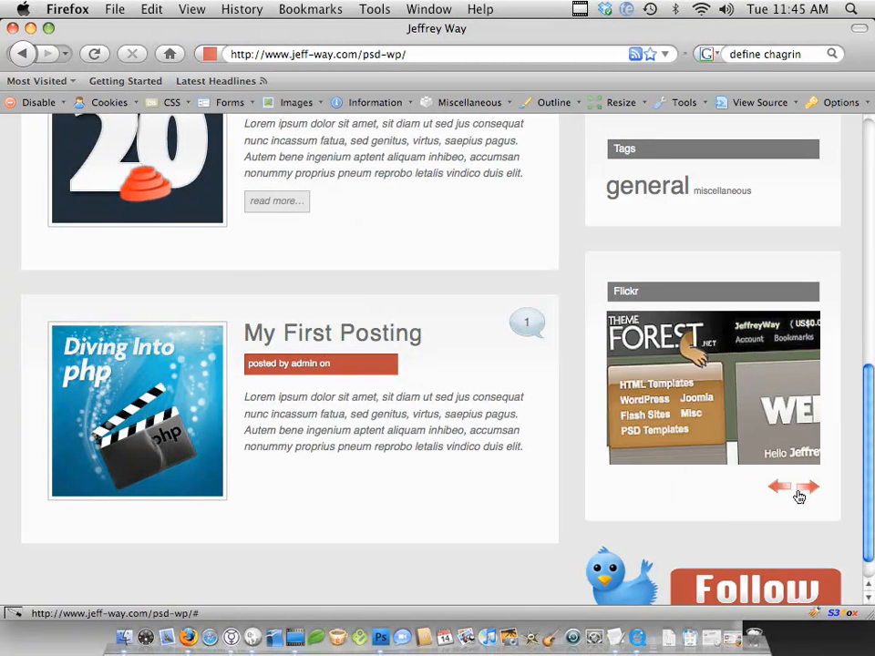
pyautogui.click(806, 486)
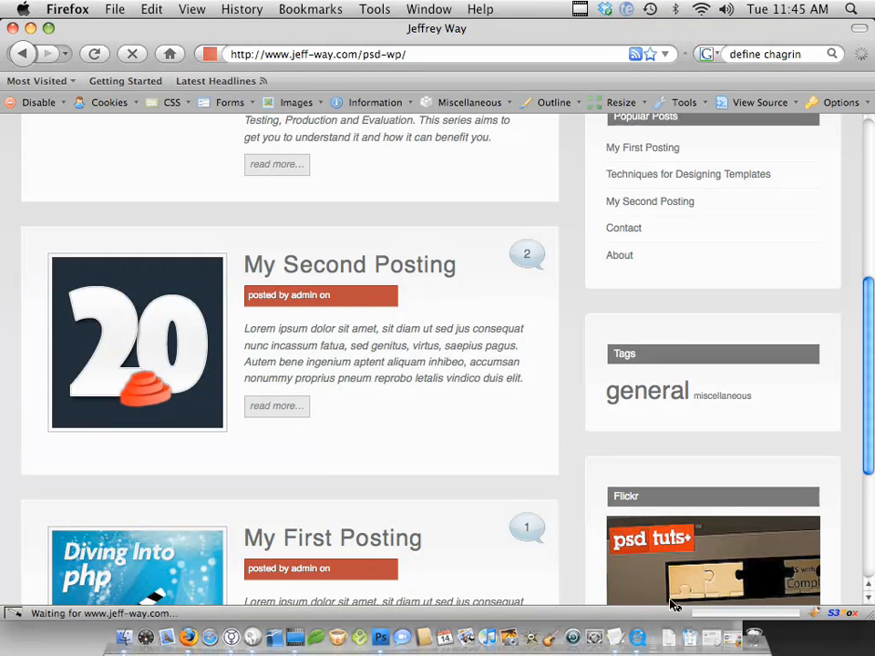
# Open 'Techniques for Designing Templates' and read down to its three responses
pyautogui.click(646, 390)
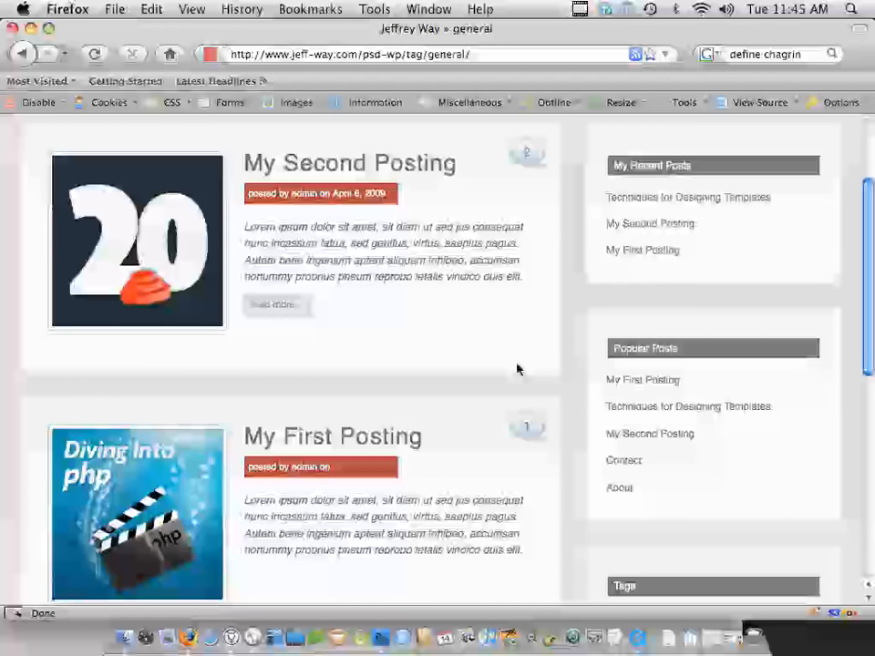
pyautogui.scroll(-3)
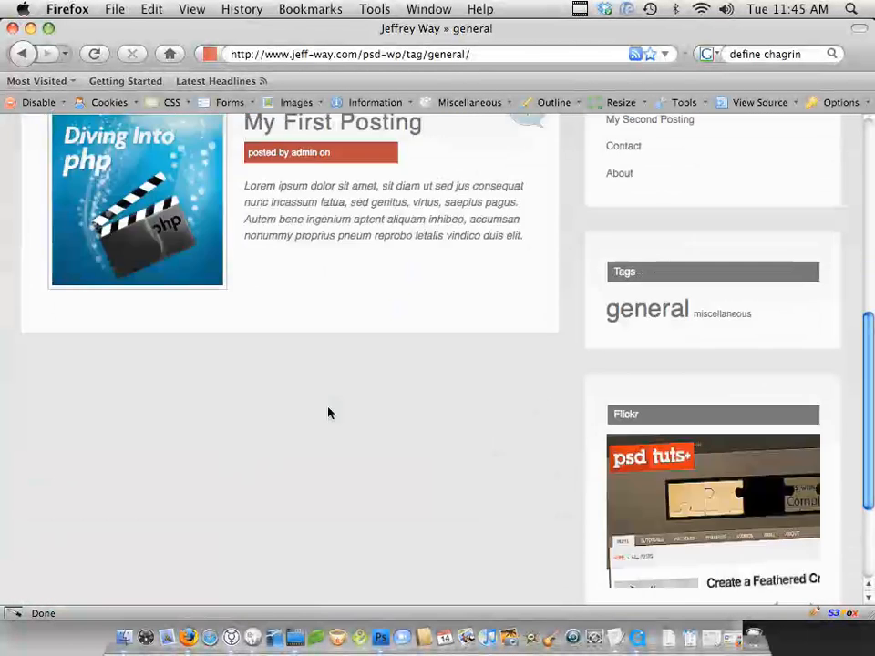
pyautogui.scroll(3)
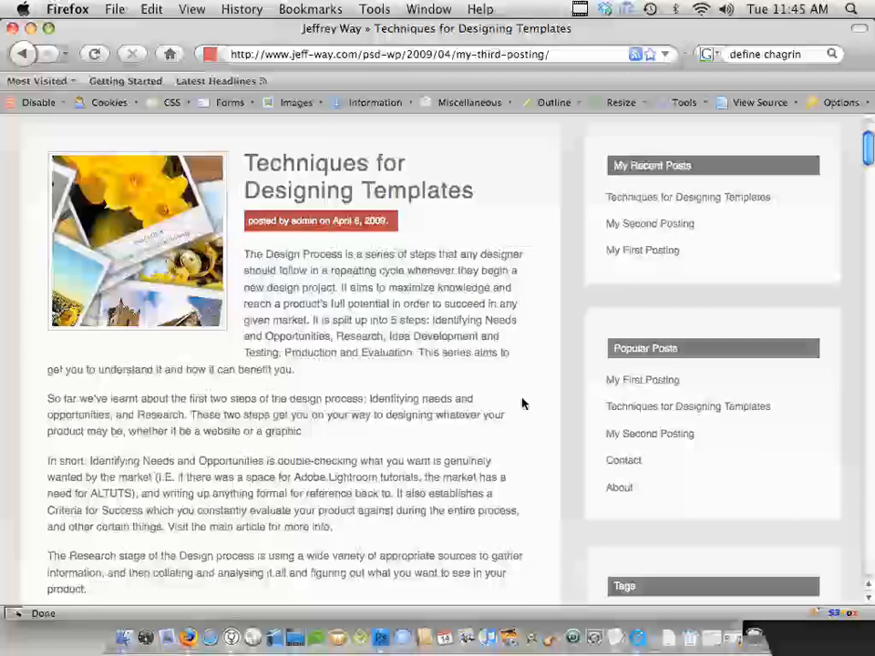
pyautogui.scroll(3)
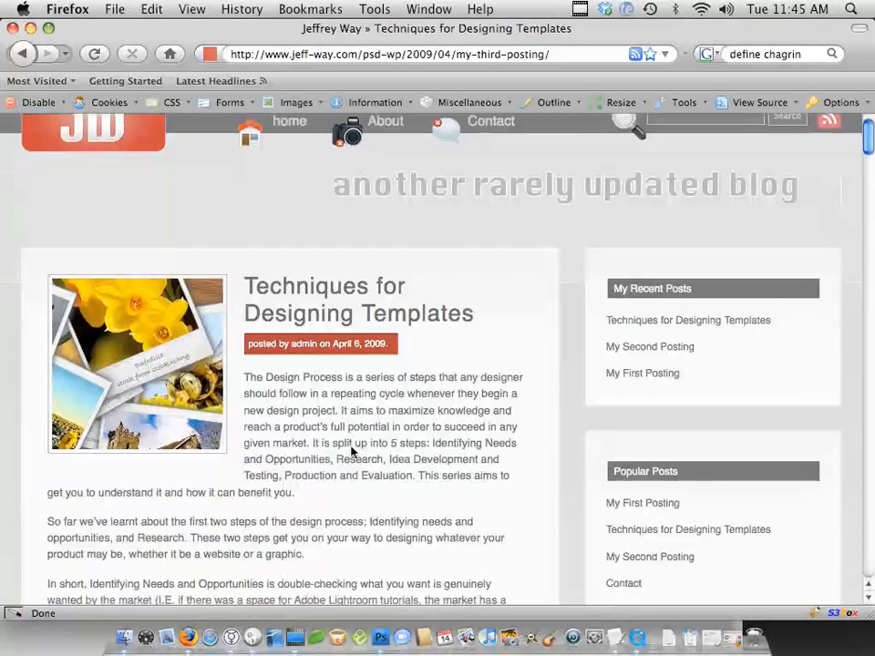
pyautogui.scroll(-3)
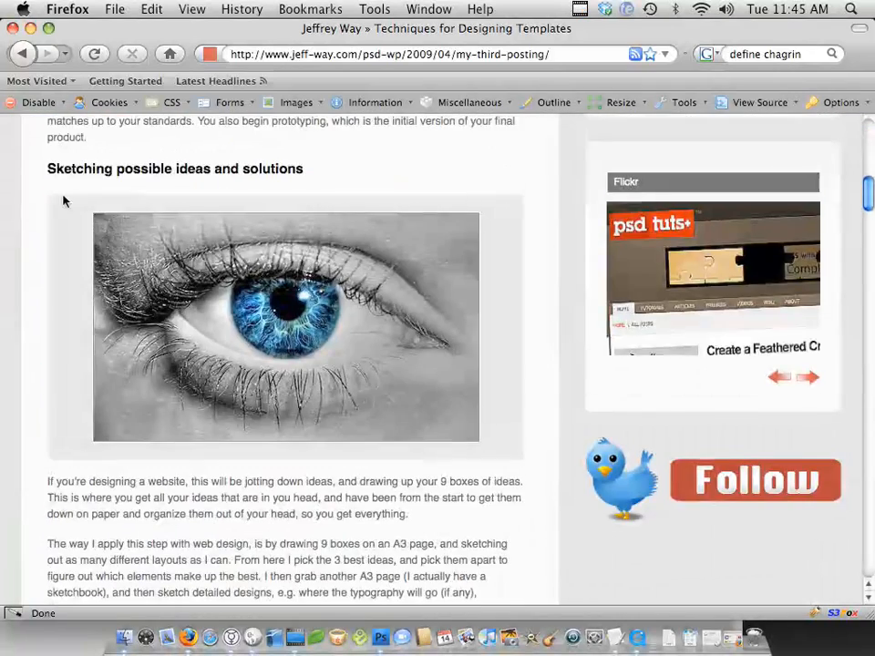
pyautogui.scroll(-3)
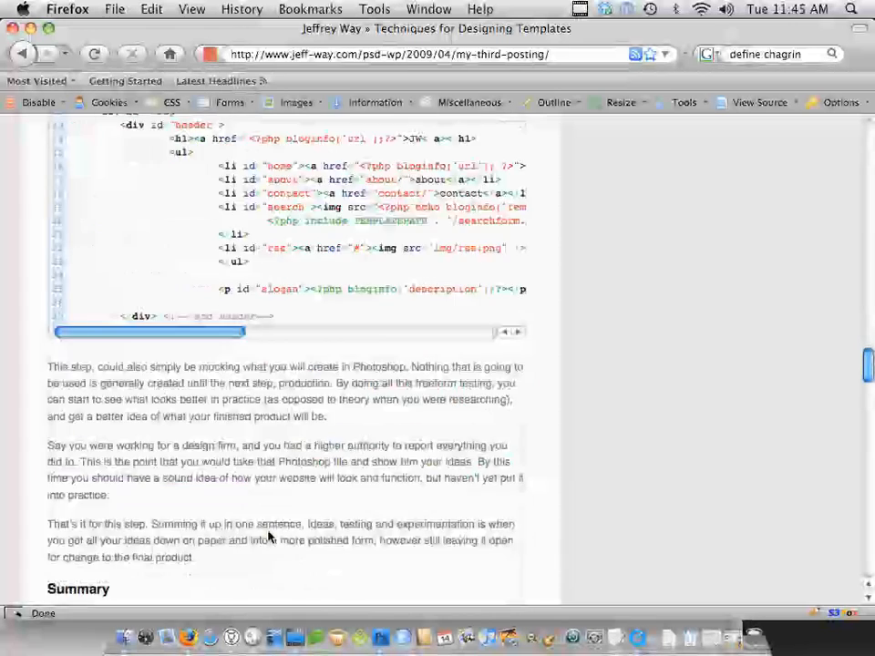
pyautogui.scroll(-3)
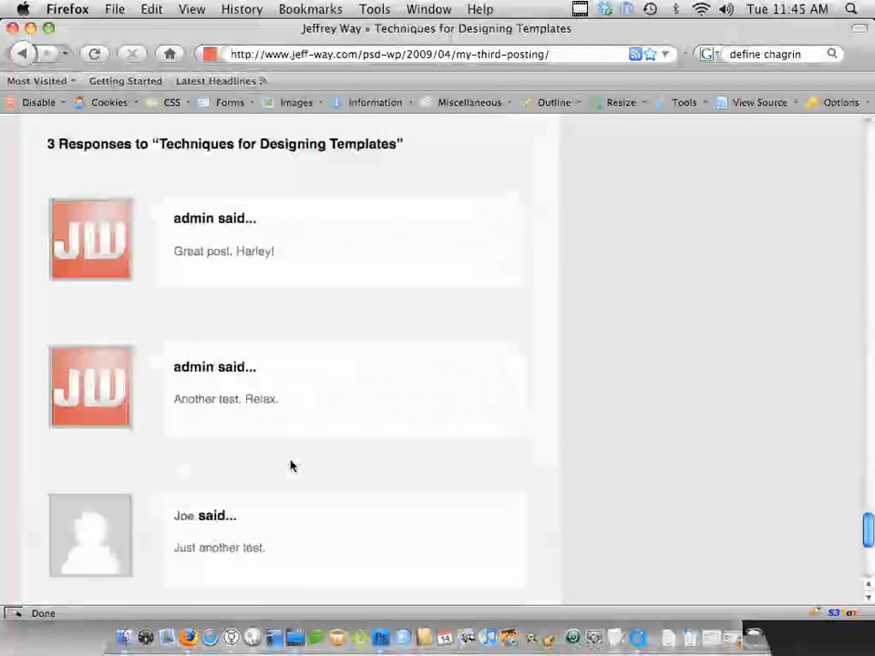
pyautogui.scroll(3)
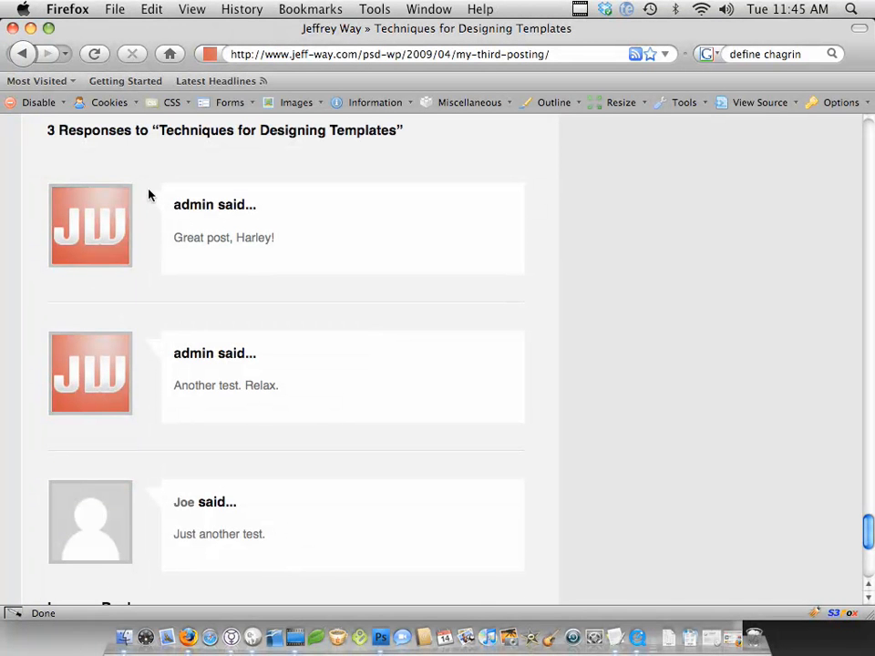
pyautogui.moveTo(157, 204)
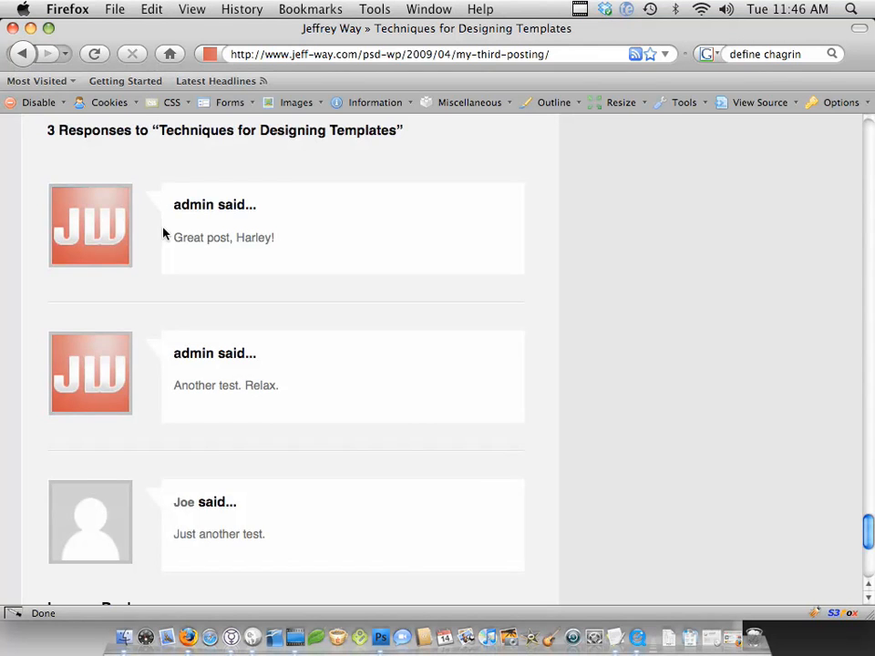
# Search the blog for 'lorem'
pyautogui.scroll(-3)
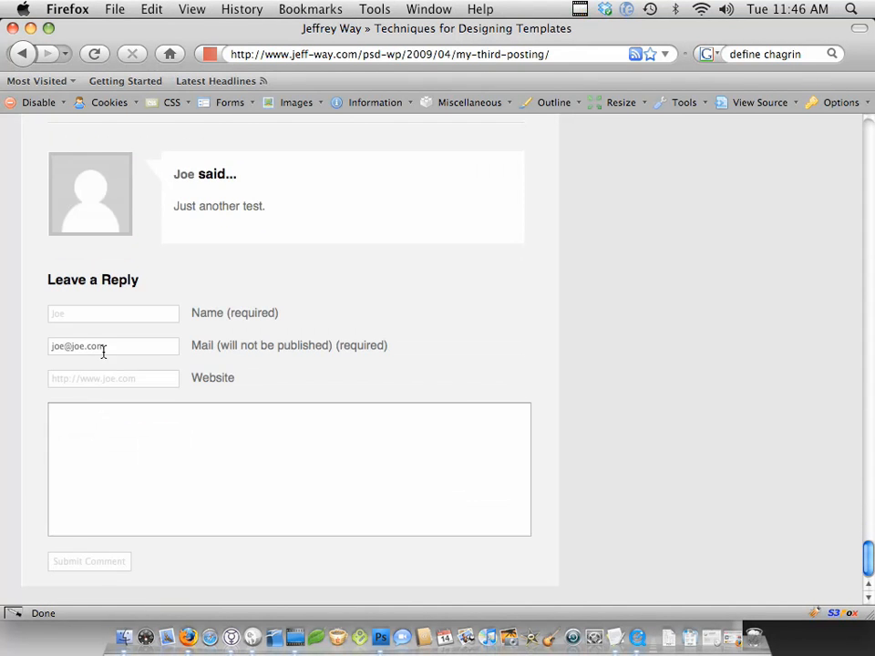
pyautogui.scroll(3)
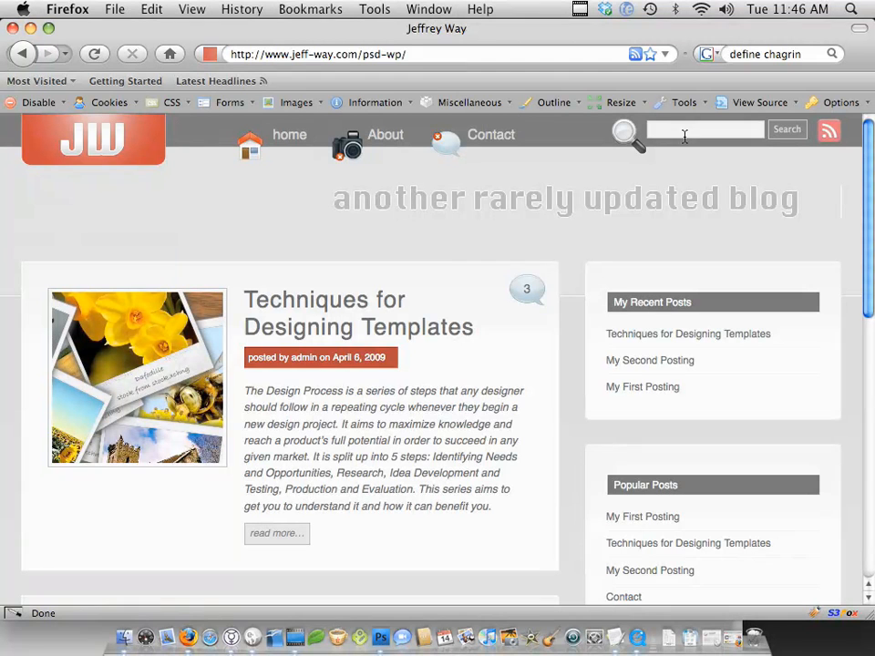
pyautogui.write('lore')
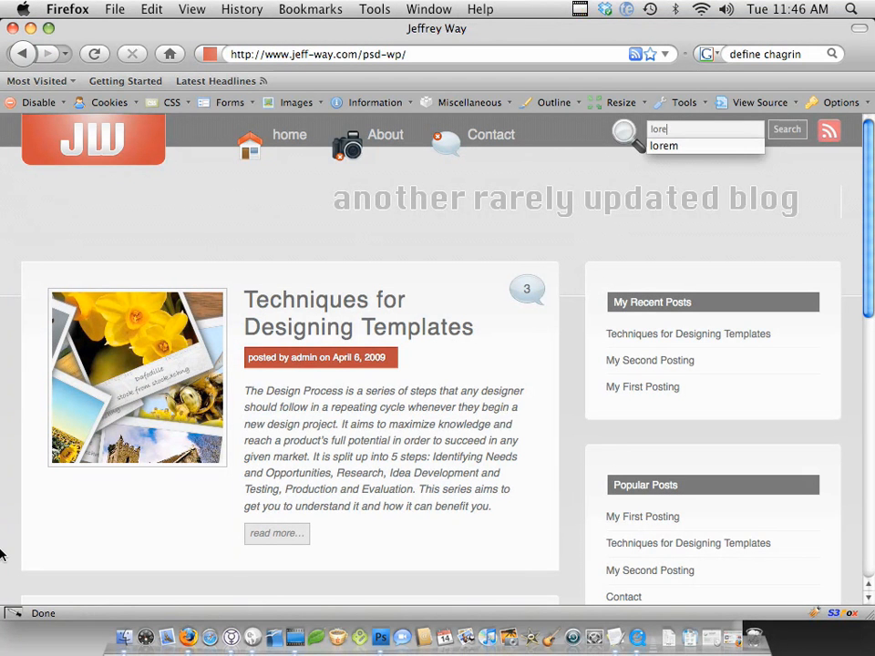
pyautogui.click(786, 129)
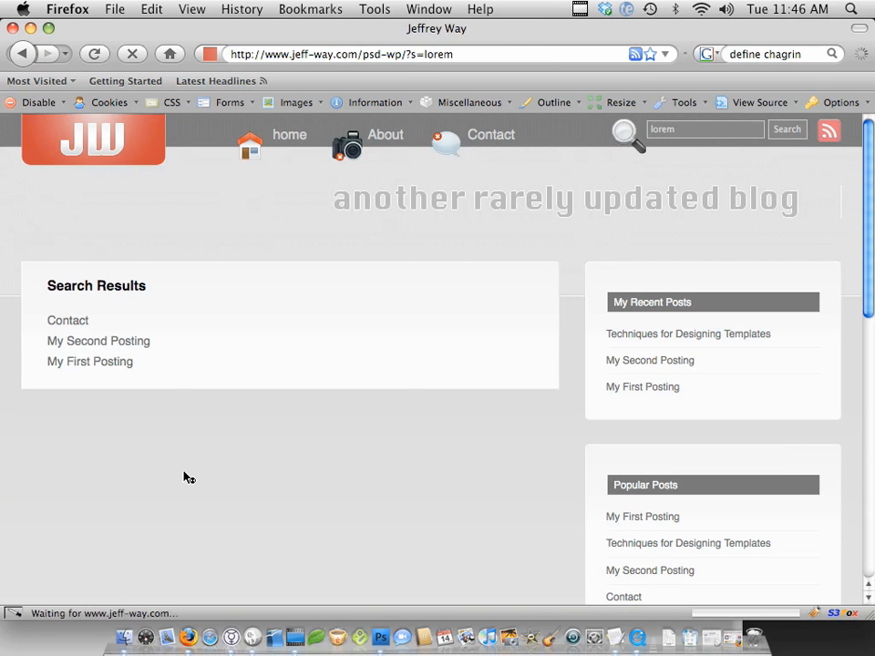
# View 'My Second Posting' from the results, then return to the homepage via the JW logo
pyautogui.click(97, 340)
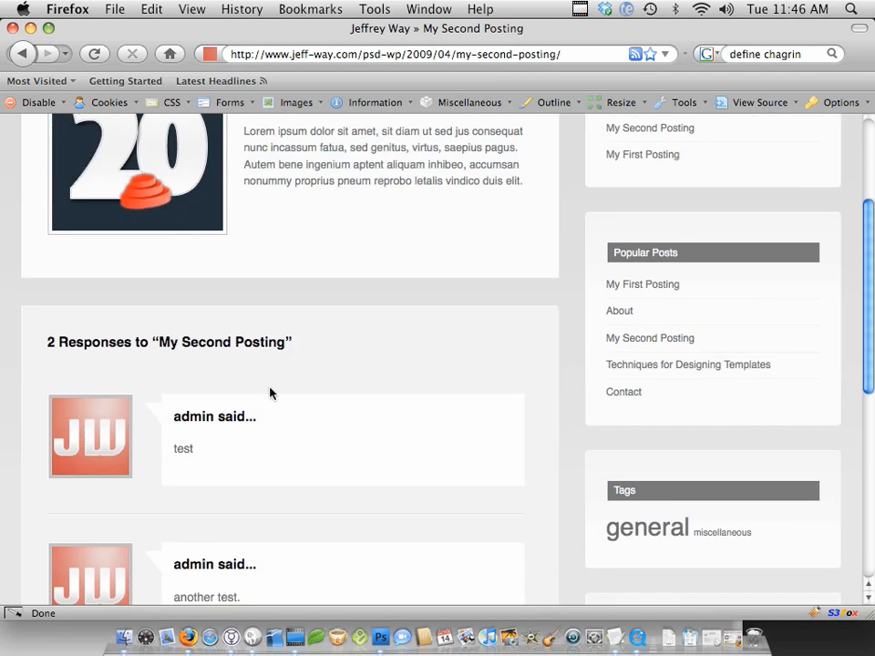
pyautogui.scroll(3)
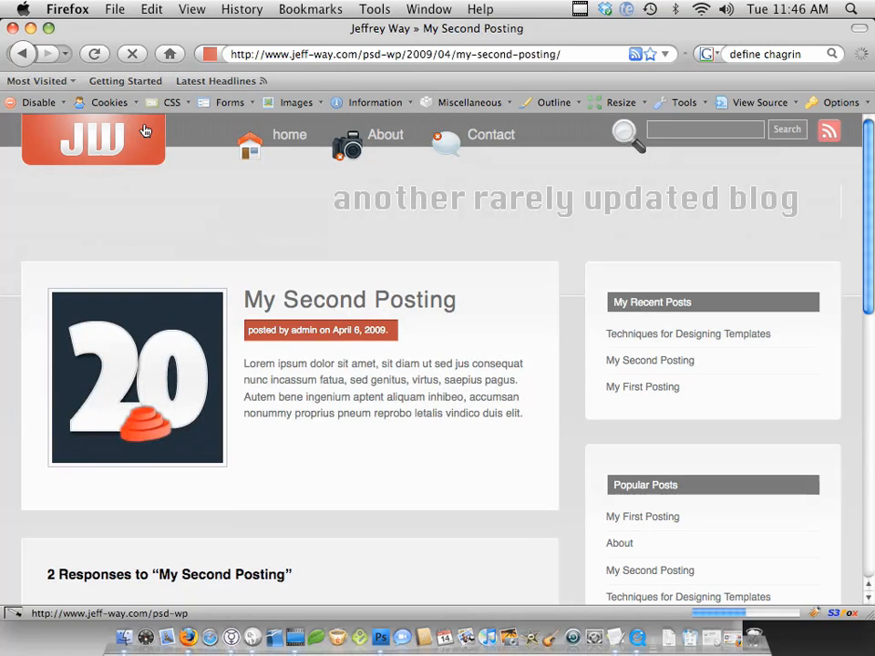
pyautogui.click(92, 138)
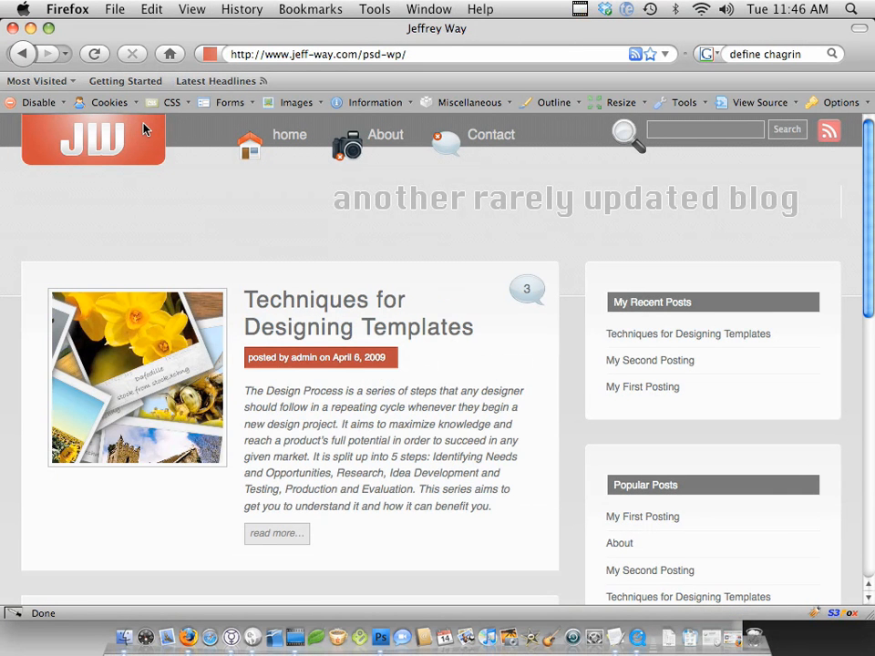